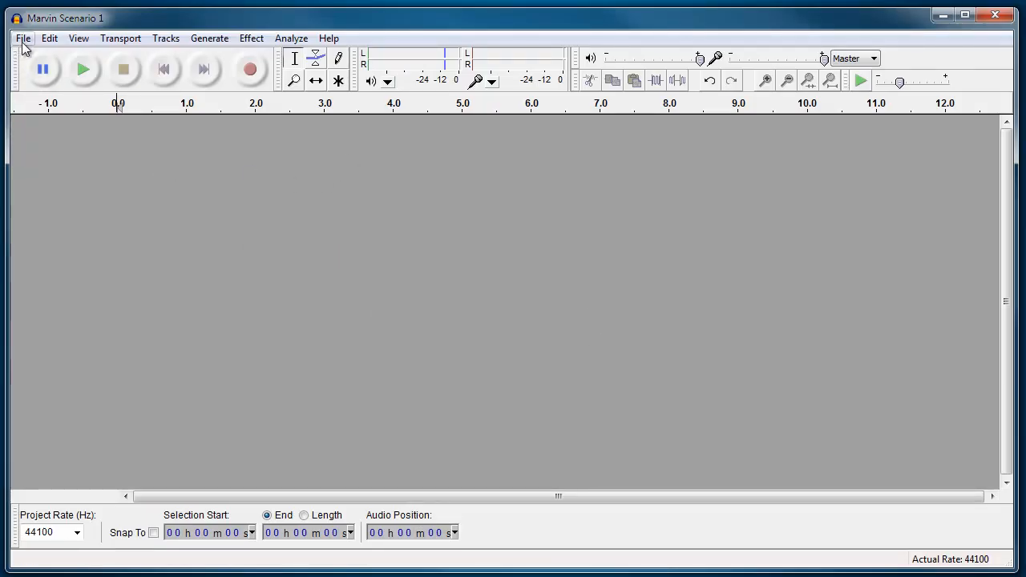
{"action": "mouse_move", "coordinate": [48, 39]}
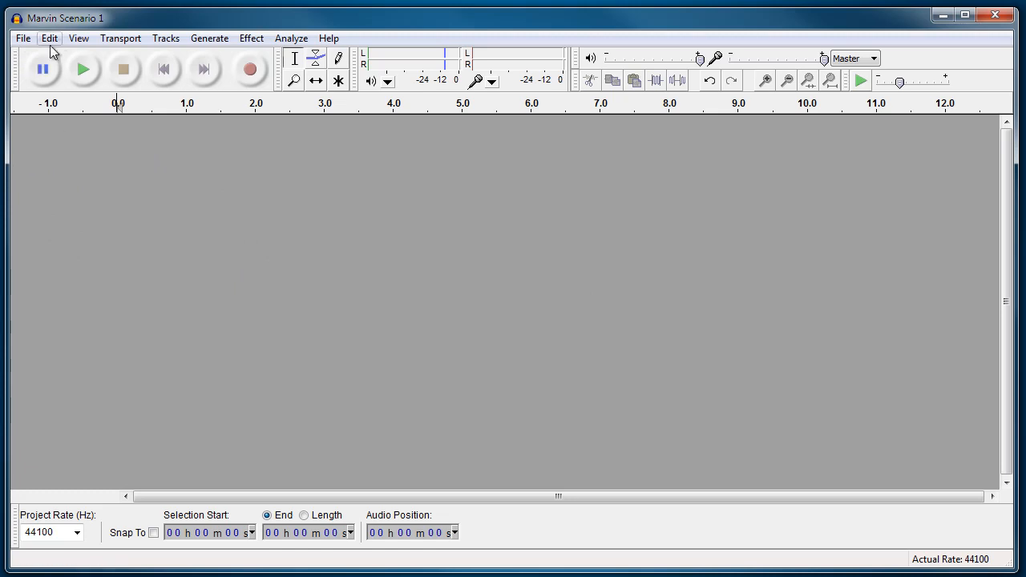
{"action": "mouse_move", "coordinate": [22, 39]}
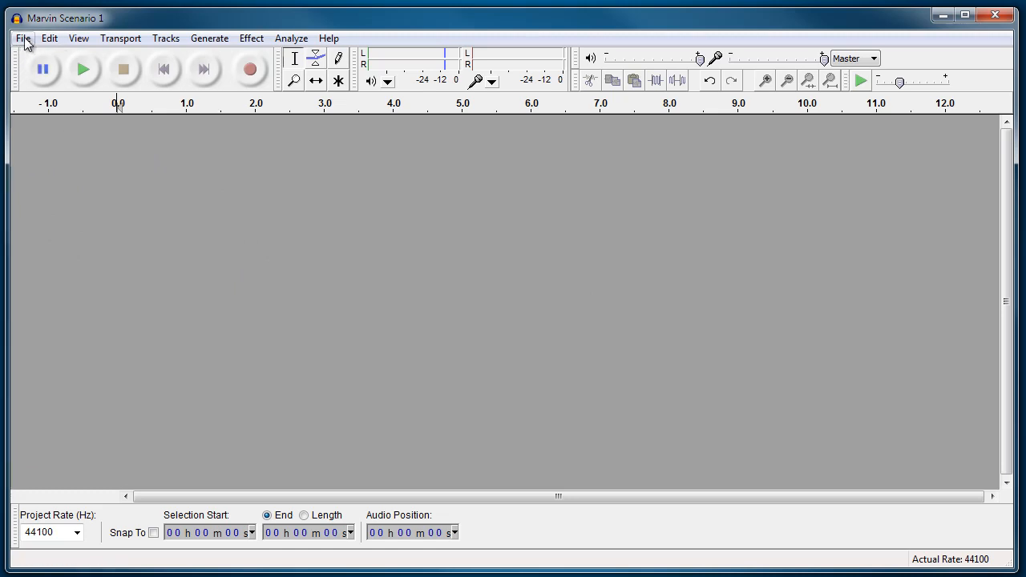
{"action": "mouse_move", "coordinate": [122, 221]}
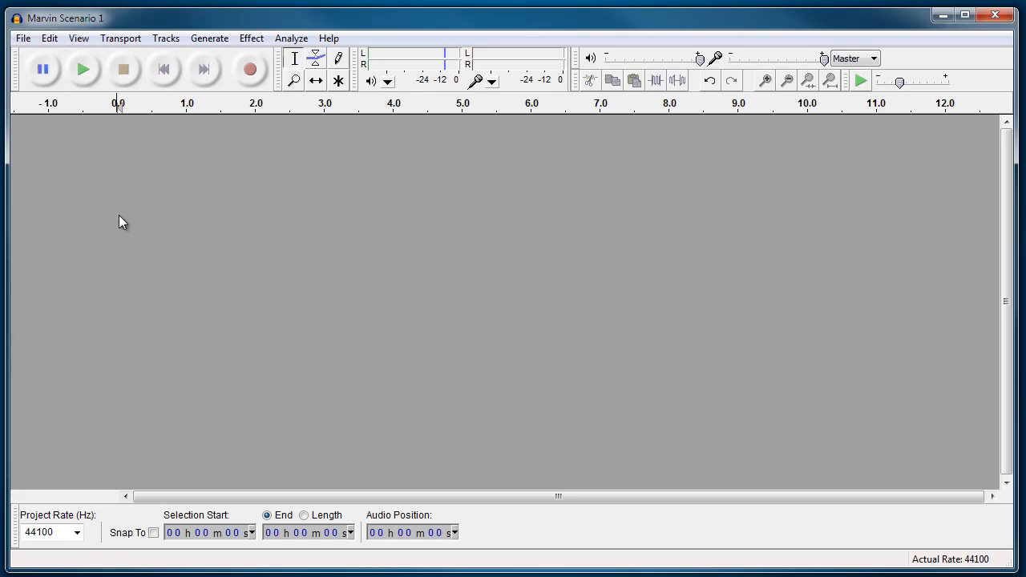
{"action": "mouse_move", "coordinate": [281, 151]}
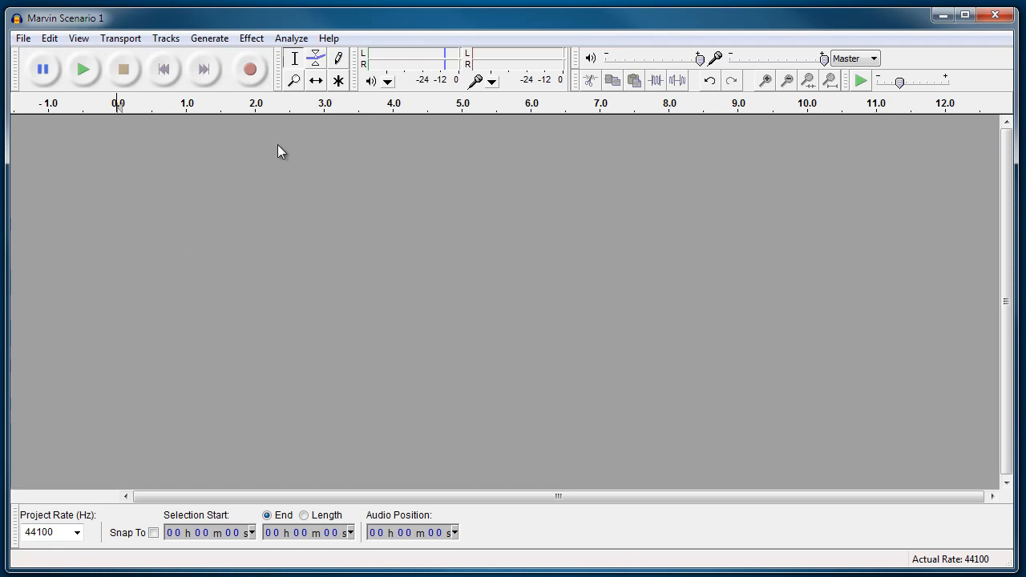
Import the 'Marvin Scenario 1' recording as a stereo track via File > Import > Audio
{"action": "left_click", "coordinate": [23, 39]}
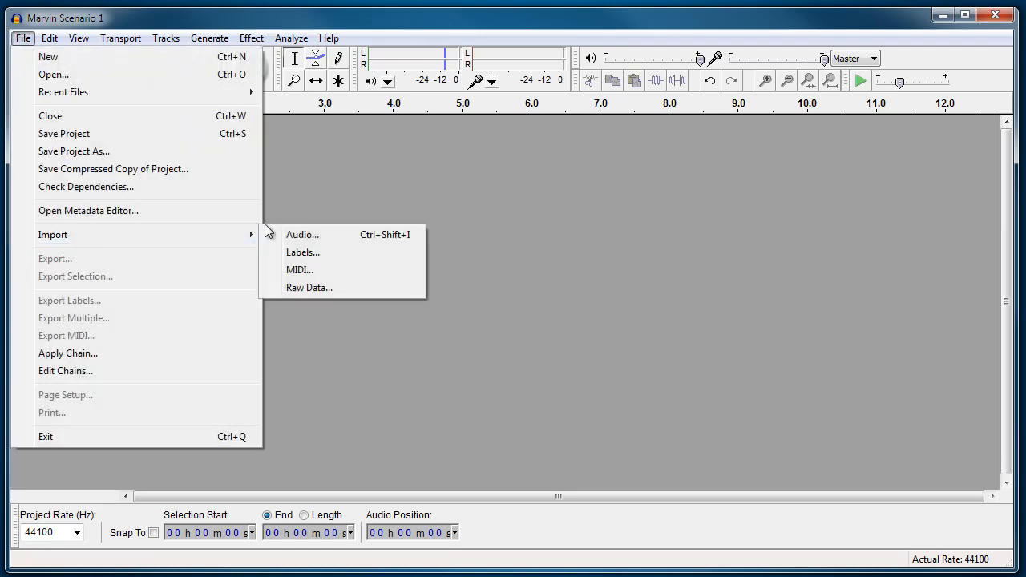
{"action": "left_click", "coordinate": [301, 234]}
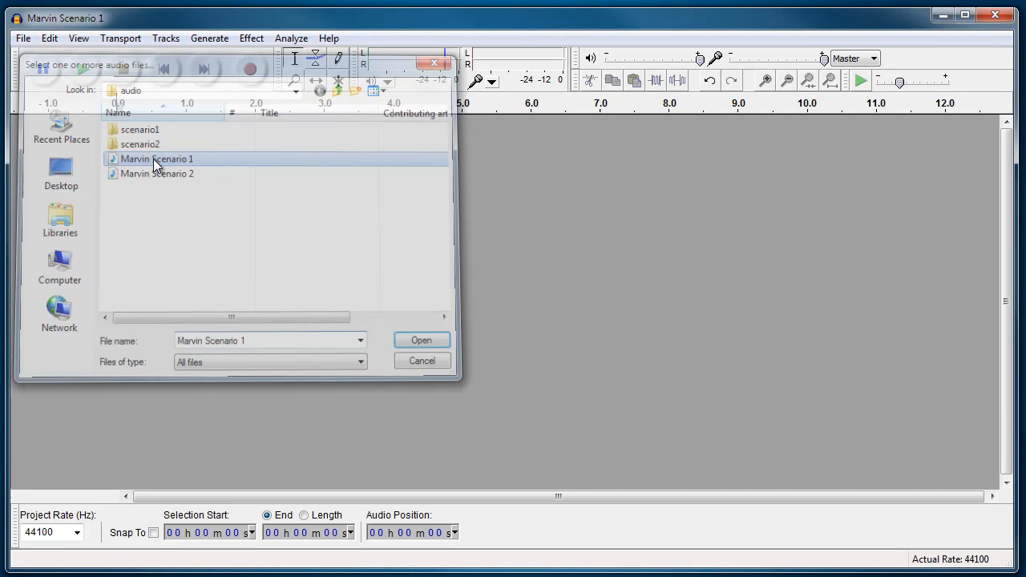
{"action": "left_click", "coordinate": [420, 340]}
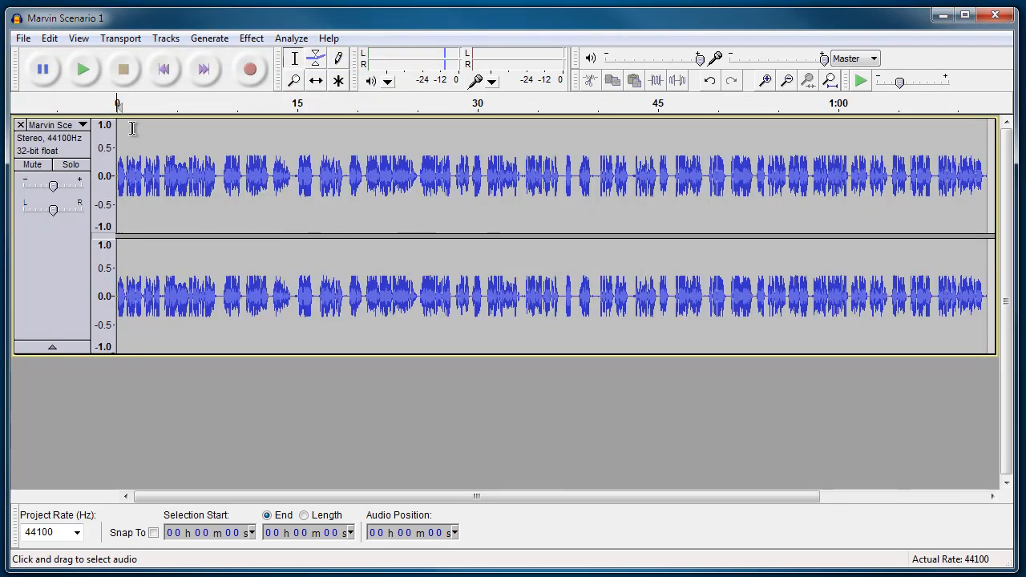
Play the opening, stop, and mark the split point near 8 seconds where the first voice ends
{"action": "left_click", "coordinate": [84, 69]}
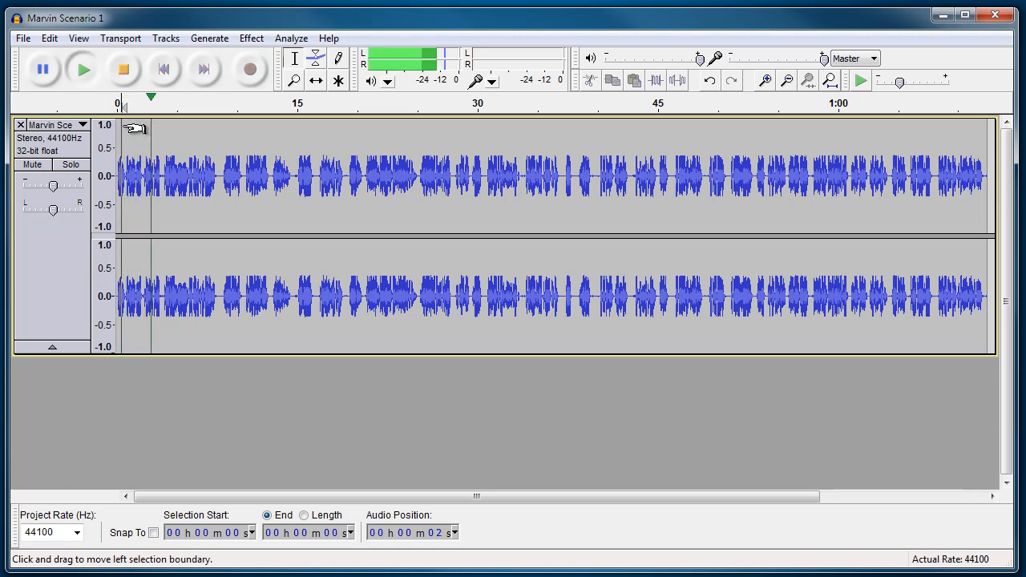
{"action": "left_click", "coordinate": [83, 69]}
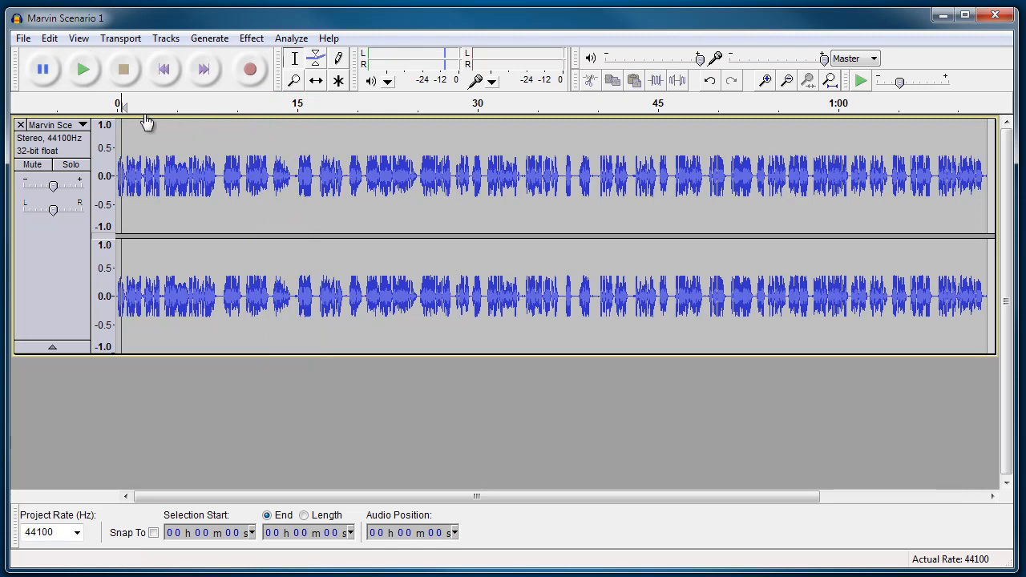
{"action": "left_click", "coordinate": [83, 69]}
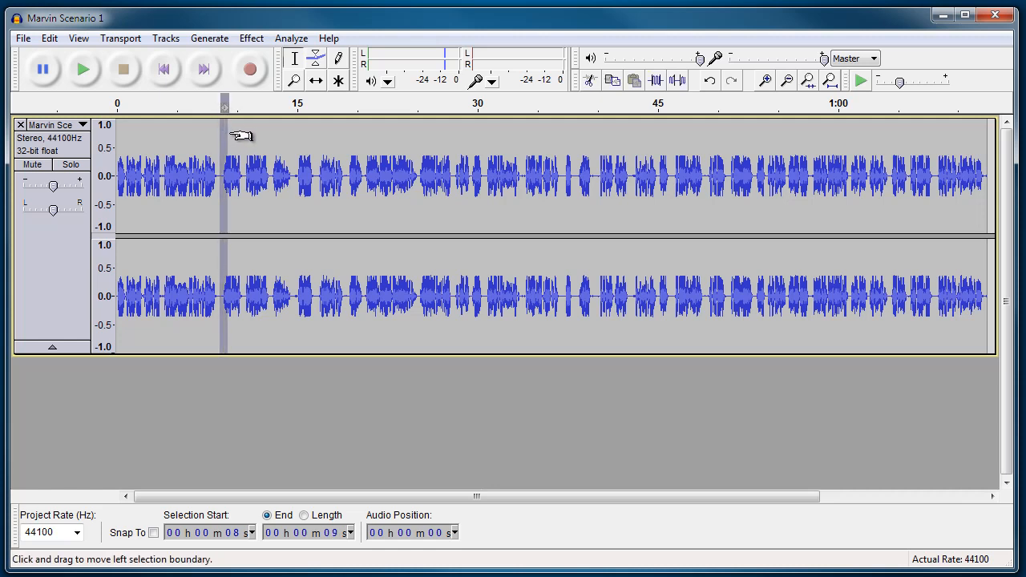
Select from 8 s to the end and Split New it into its own track
{"action": "left_click_drag", "start_coordinate": [226, 176], "coordinate": [962, 177]}
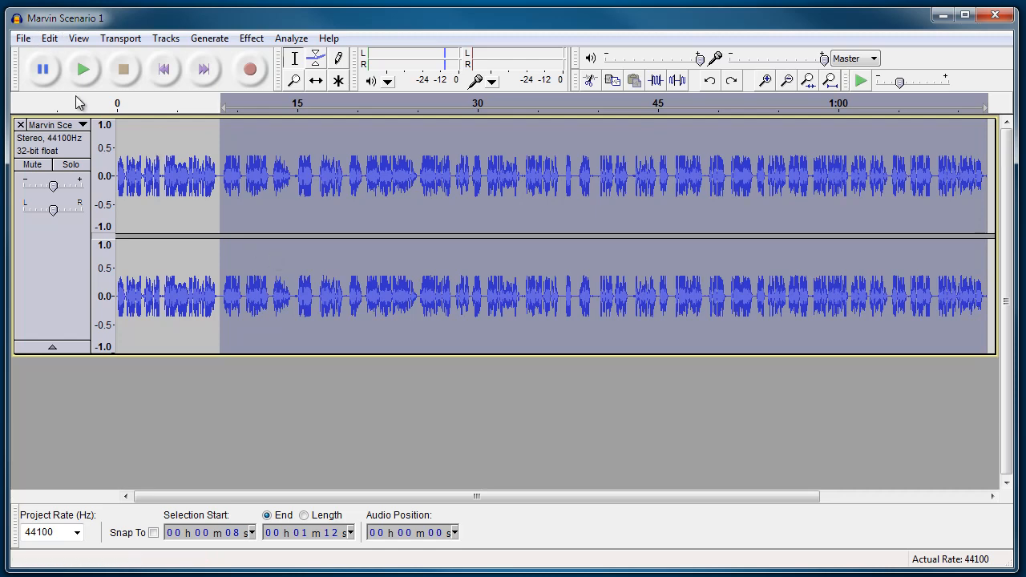
{"action": "left_click", "coordinate": [48, 38]}
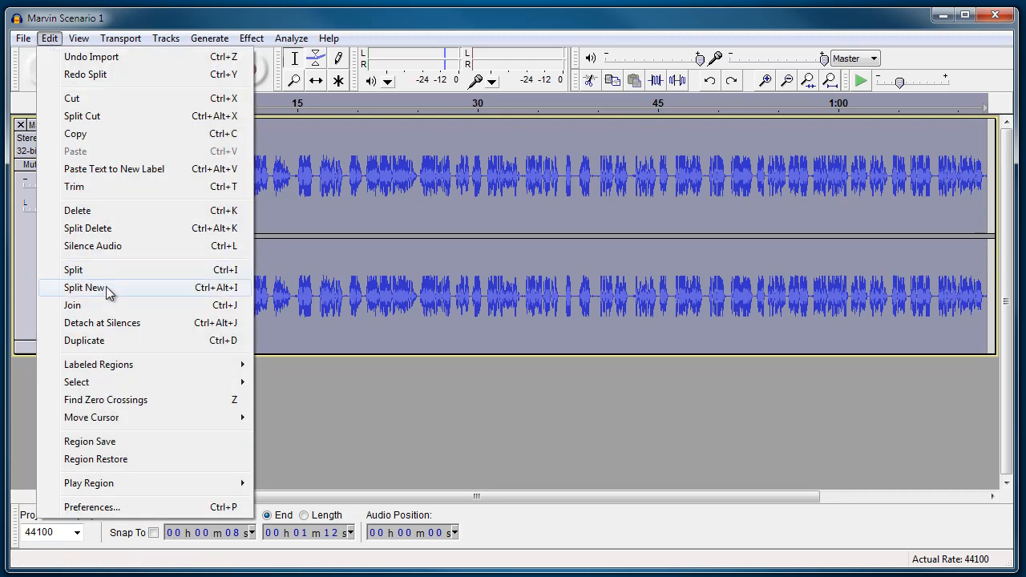
{"action": "left_click", "coordinate": [84, 287]}
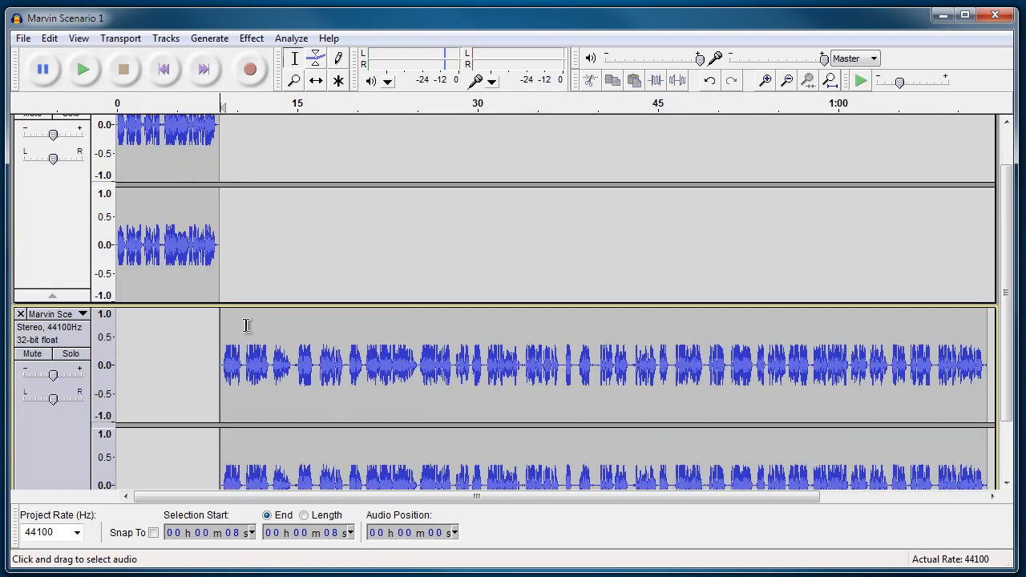
{"action": "mouse_move", "coordinate": [255, 346]}
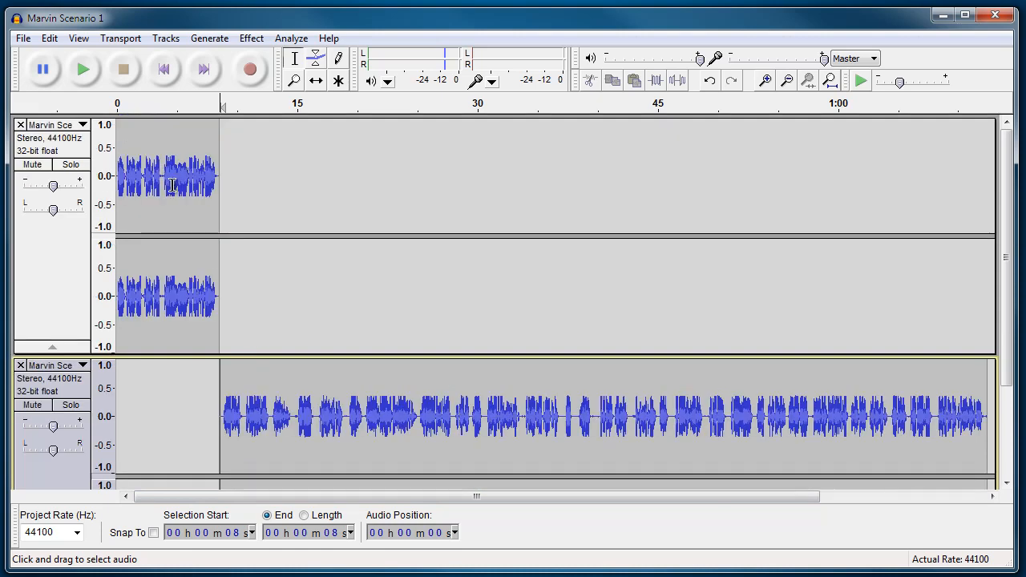
{"action": "scroll", "scroll_direction": "down", "scroll_amount": 3}
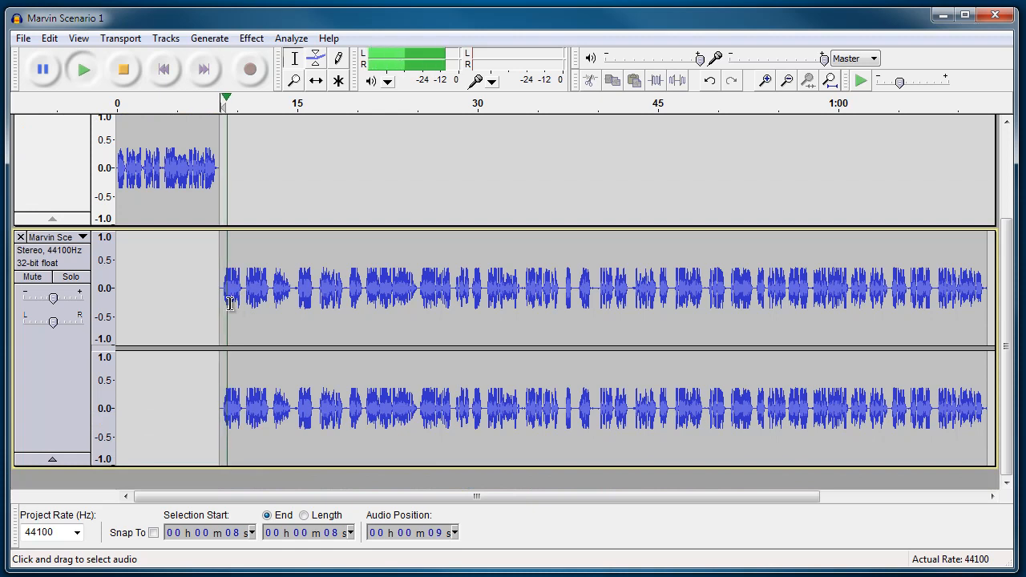
Stop playback and Split New the audio from 14 s onward into a third track
{"action": "left_click", "coordinate": [249, 289]}
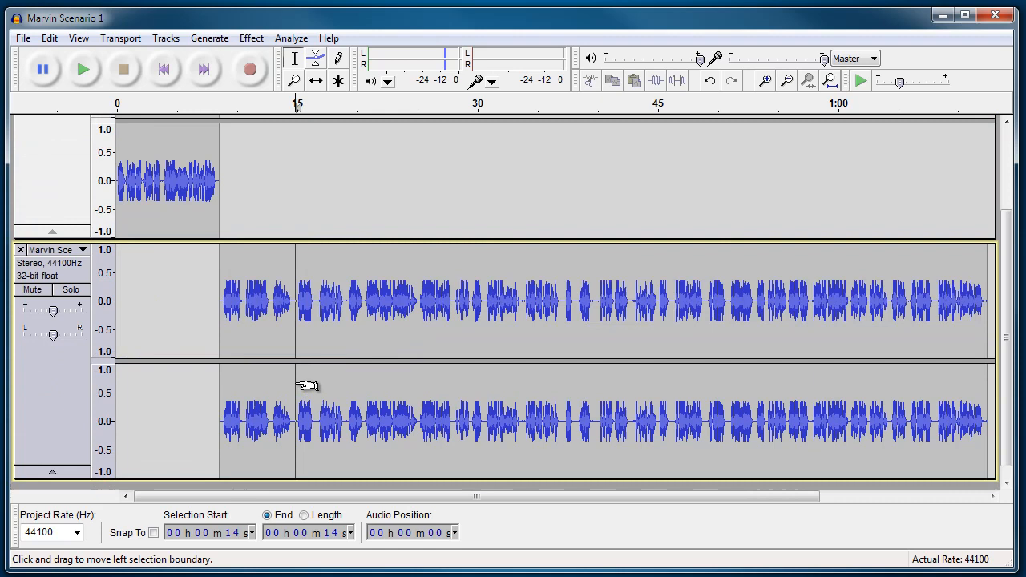
{"action": "mouse_move", "coordinate": [306, 298]}
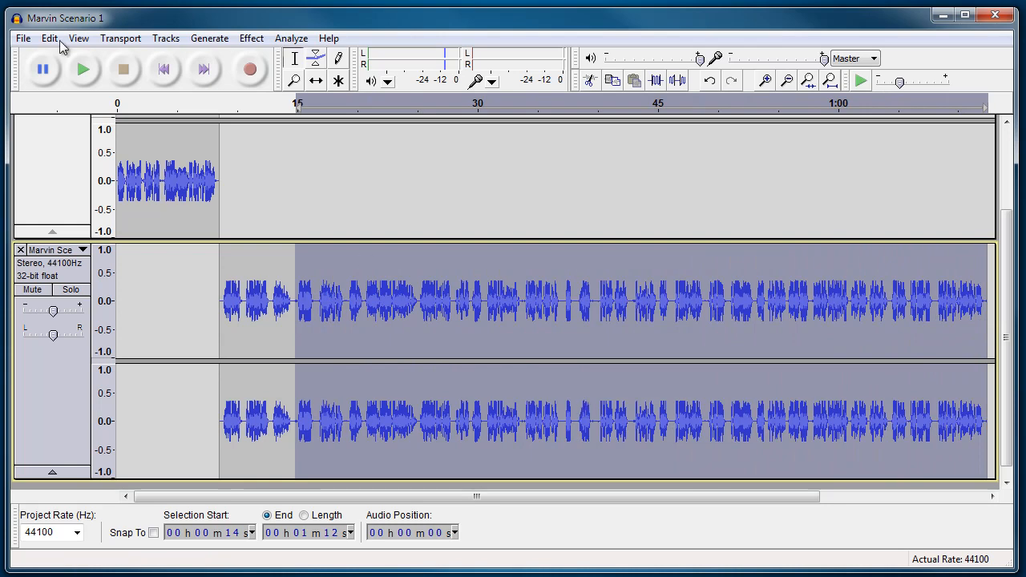
{"action": "left_click", "coordinate": [48, 39]}
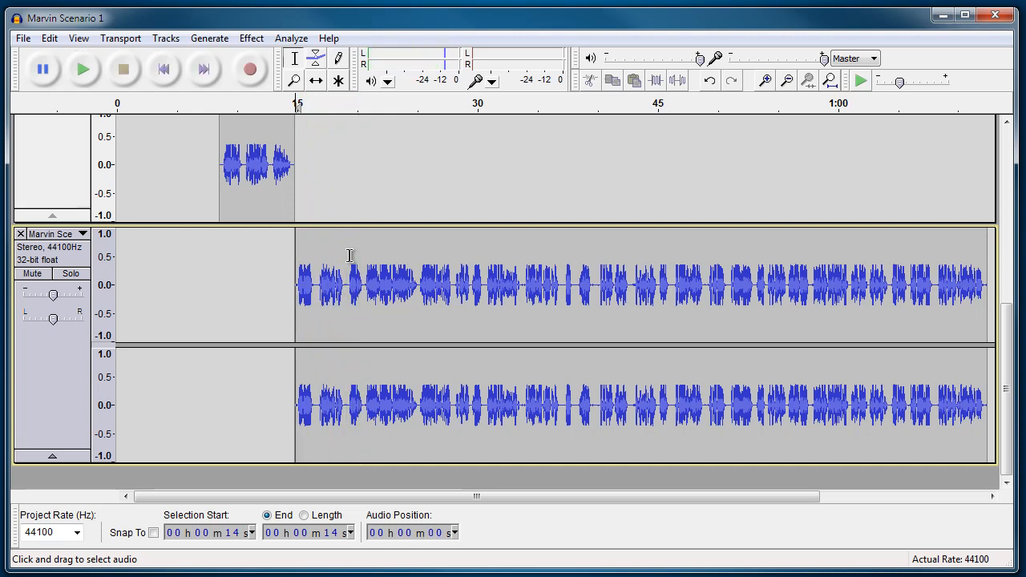
Select from about 19 s to the end and Split New it onto another track
{"action": "left_click_drag", "start_coordinate": [296, 285], "coordinate": [982, 286]}
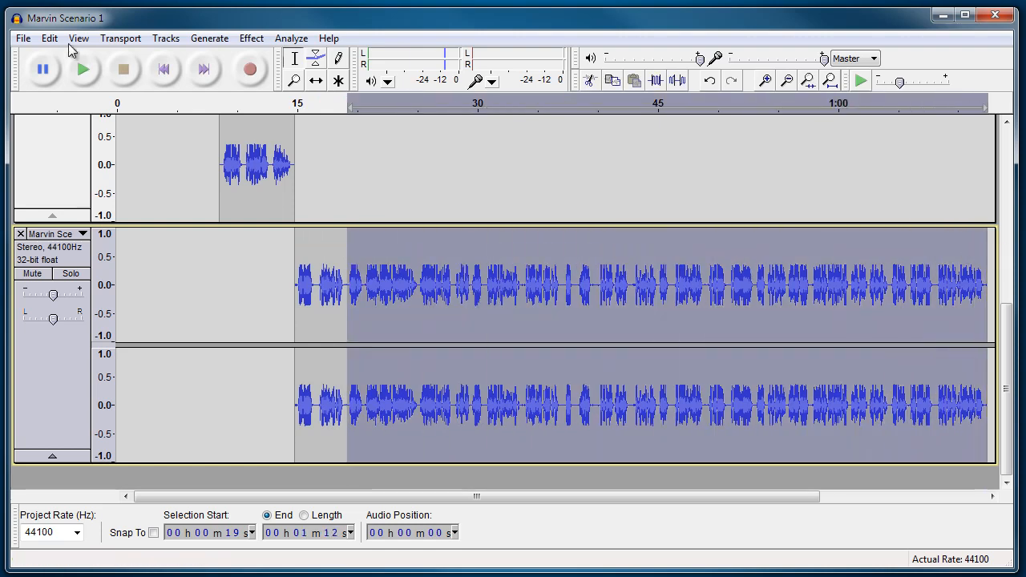
{"action": "left_click", "coordinate": [48, 38]}
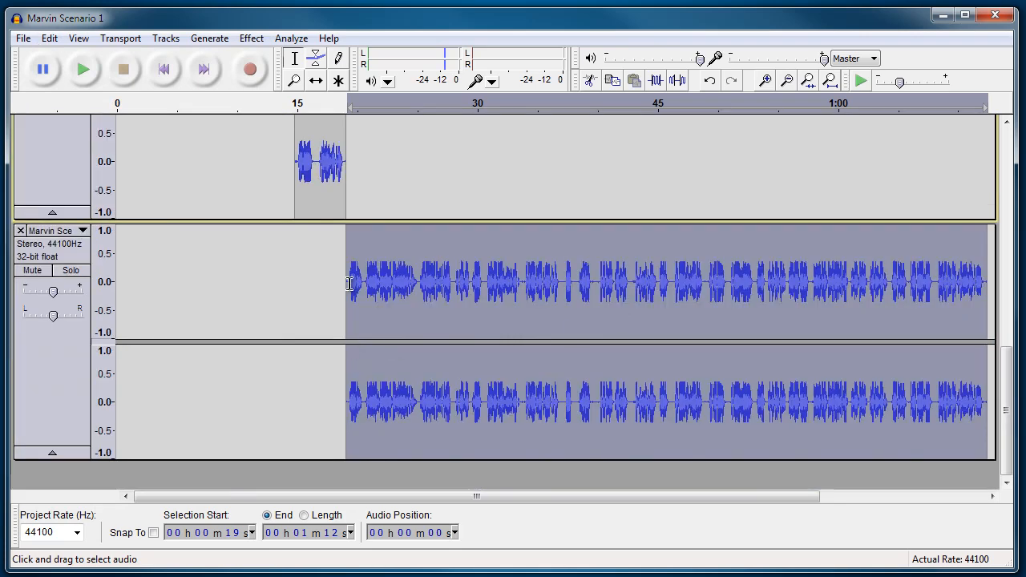
{"action": "mouse_move", "coordinate": [782, 292]}
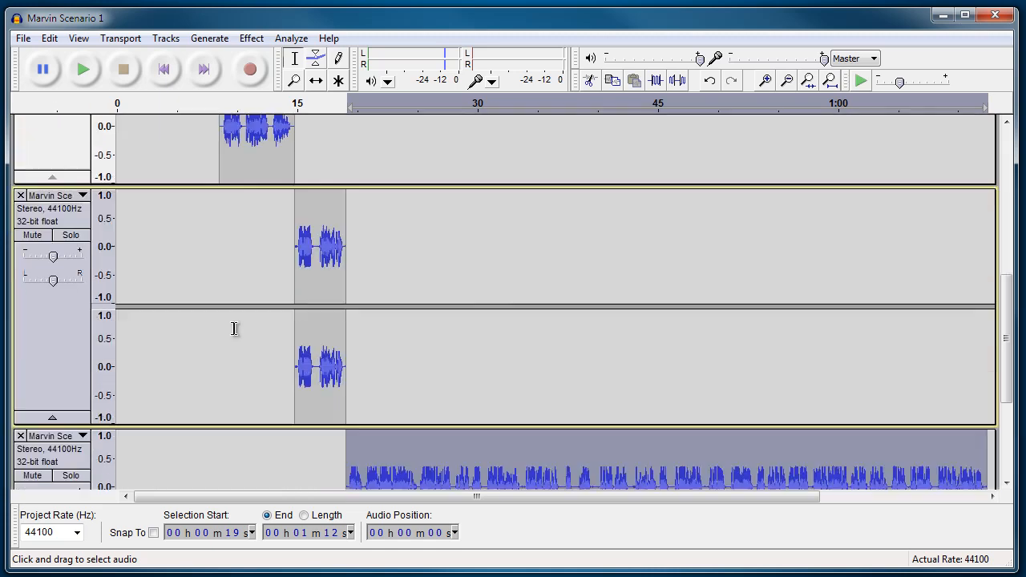
{"action": "mouse_move", "coordinate": [334, 344]}
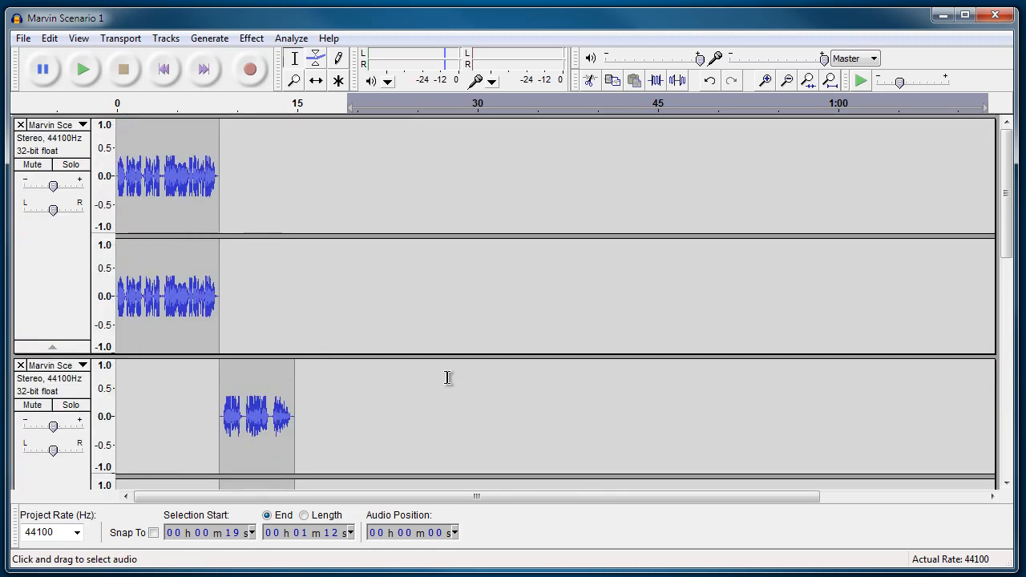
{"action": "mouse_move", "coordinate": [282, 276]}
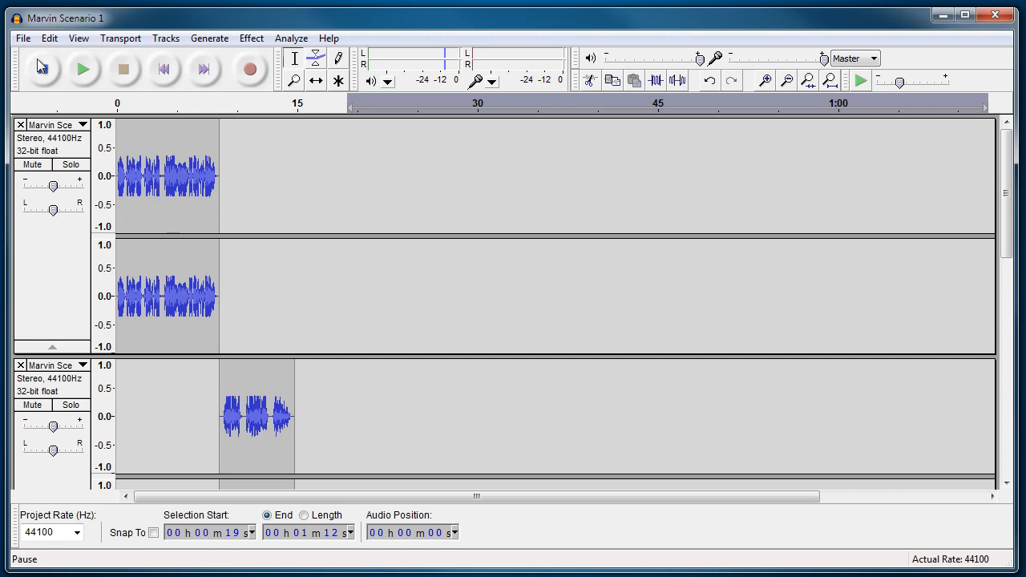
Set up Export Multiple with uncompressed format, split by Tracks, named by Label/Track Name
{"action": "left_click", "coordinate": [22, 39]}
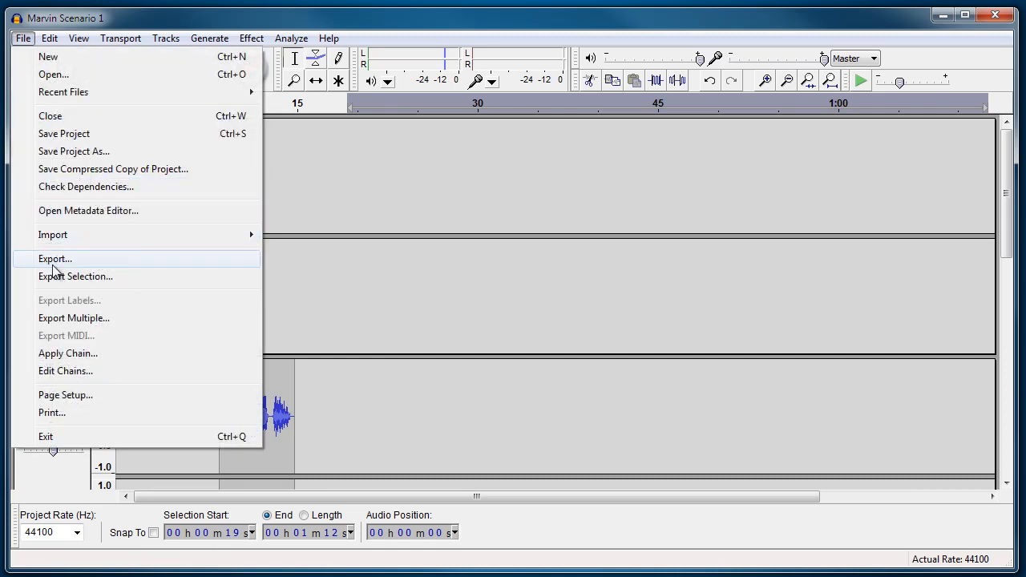
{"action": "mouse_move", "coordinate": [97, 324]}
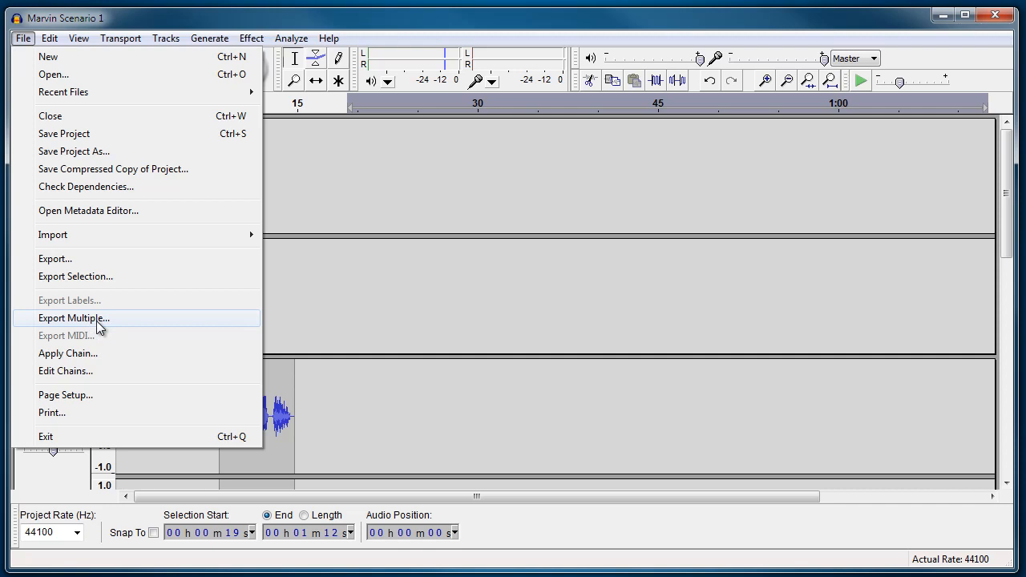
{"action": "left_click", "coordinate": [74, 318]}
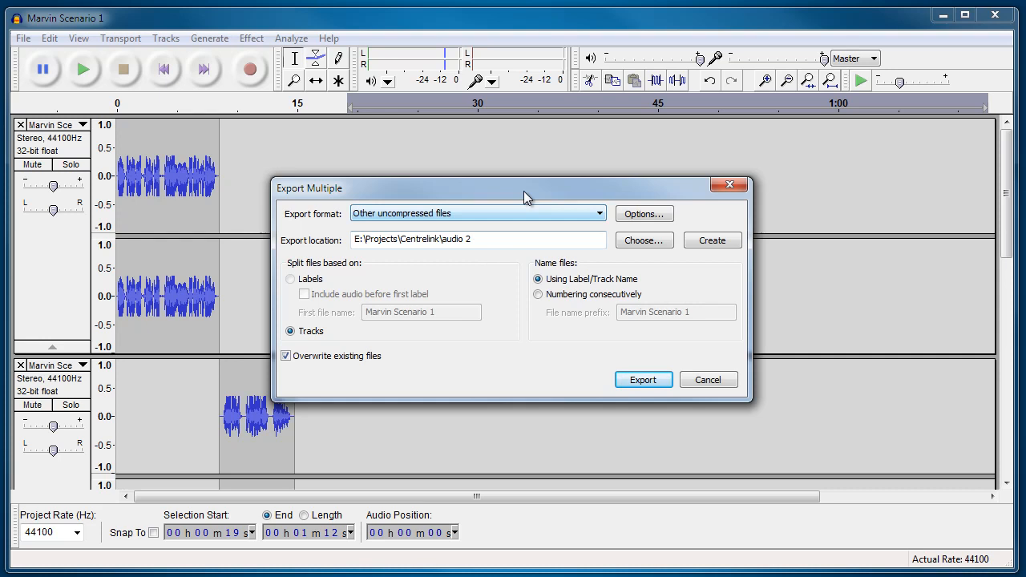
{"action": "left_click", "coordinate": [596, 213]}
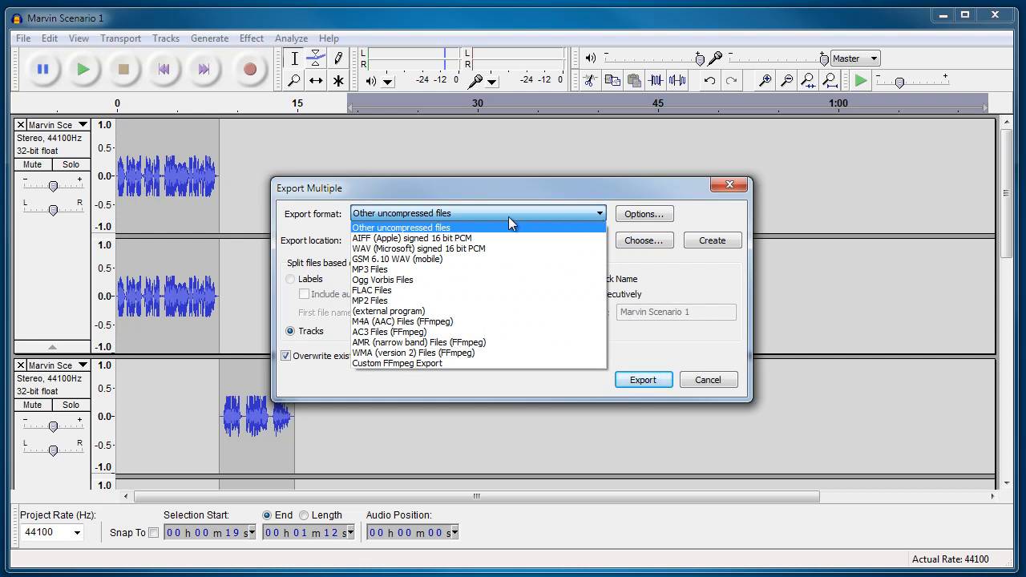
{"action": "mouse_move", "coordinate": [500, 223]}
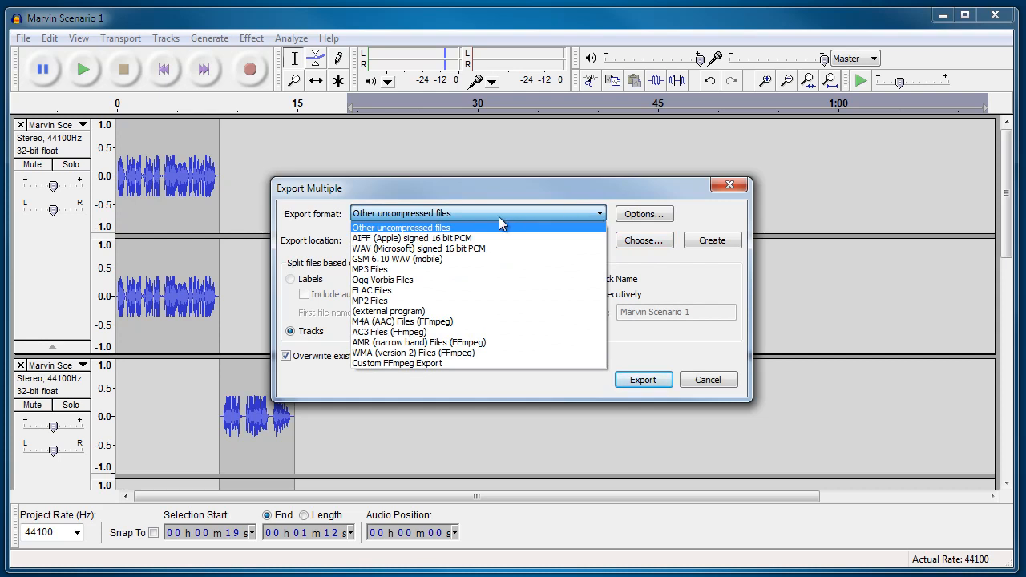
{"action": "left_click", "coordinate": [401, 228]}
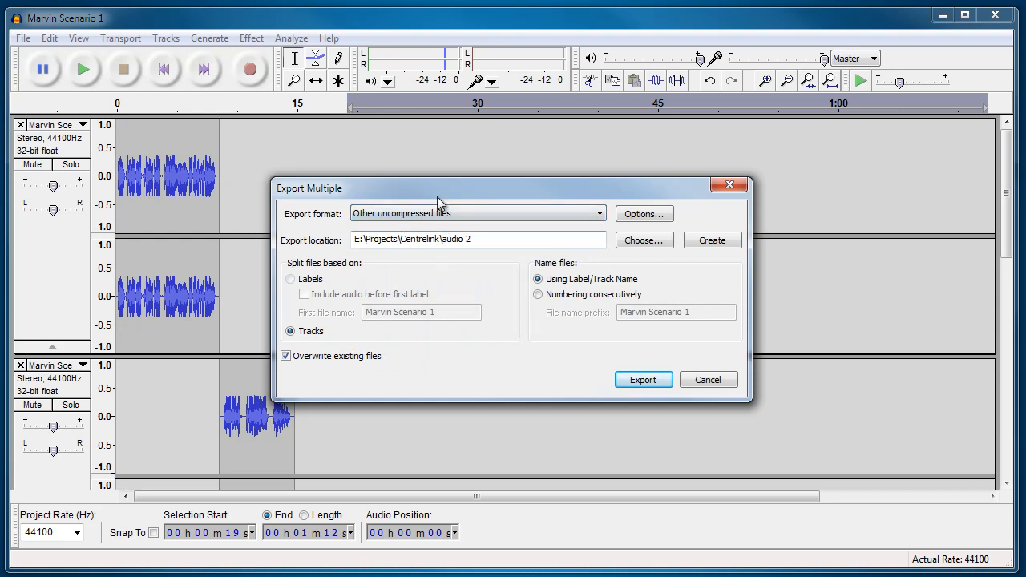
{"action": "mouse_move", "coordinate": [513, 350]}
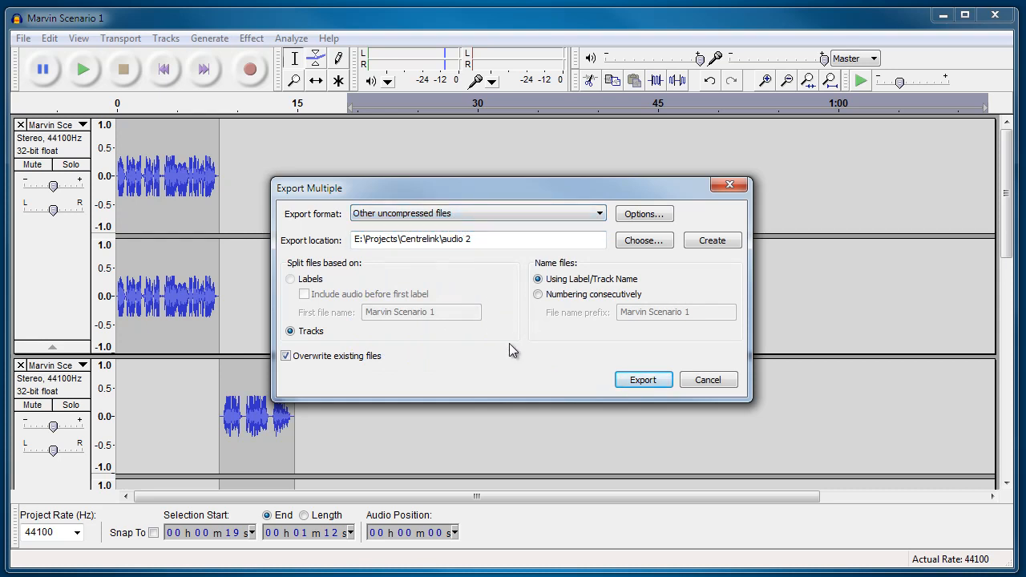
{"action": "mouse_move", "coordinate": [623, 292]}
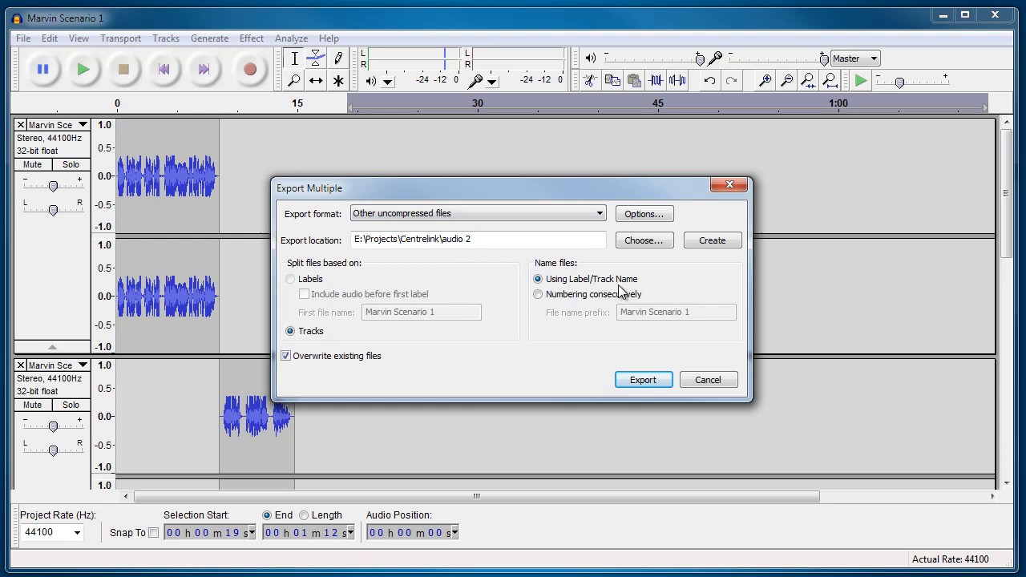
{"action": "mouse_move", "coordinate": [641, 379]}
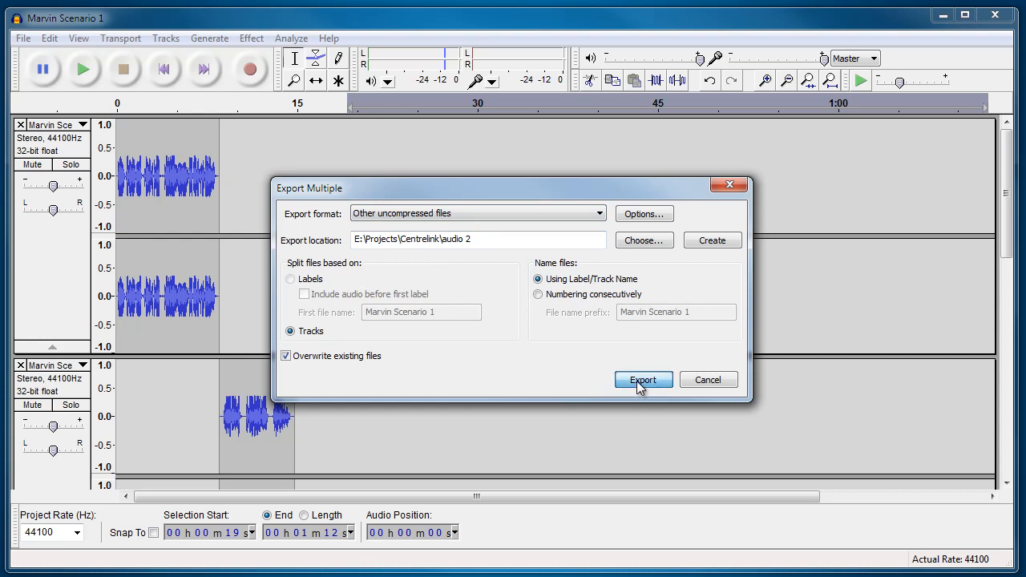
{"action": "mouse_move", "coordinate": [397, 321]}
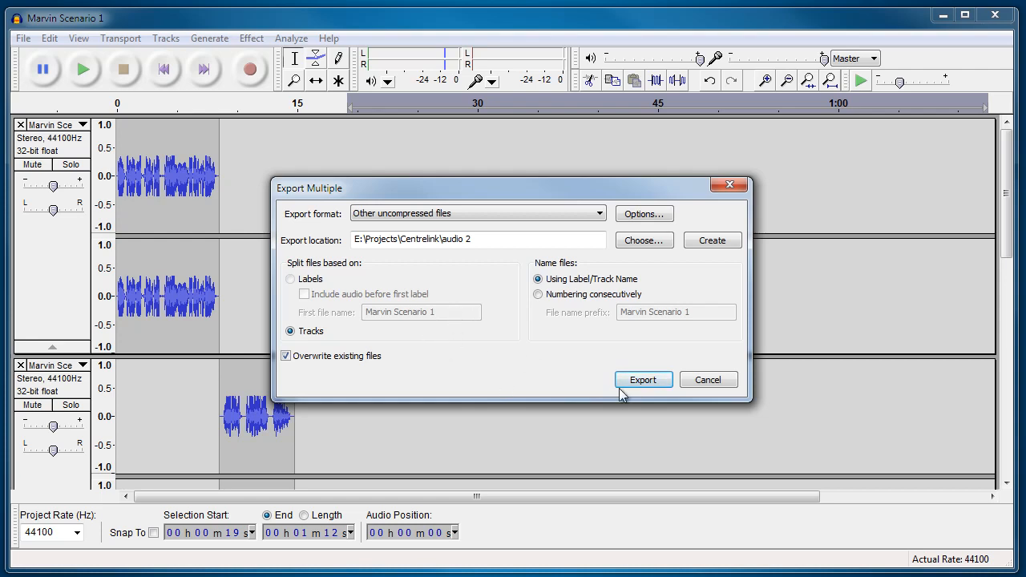
Export the four tracks as separate files into the audio 2 folder, accepting each metadata dialog
{"action": "left_click", "coordinate": [643, 379]}
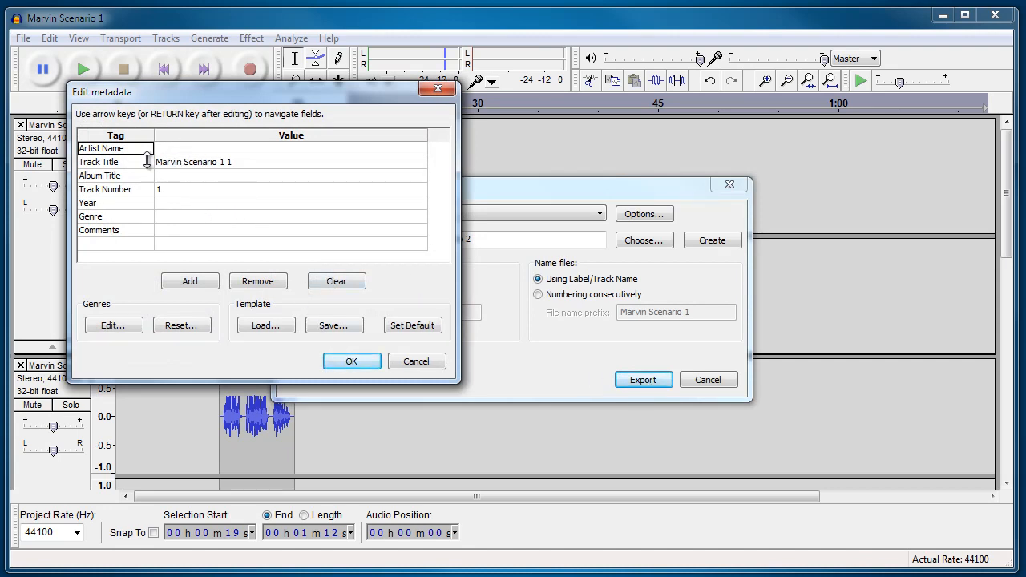
{"action": "mouse_move", "coordinate": [247, 243]}
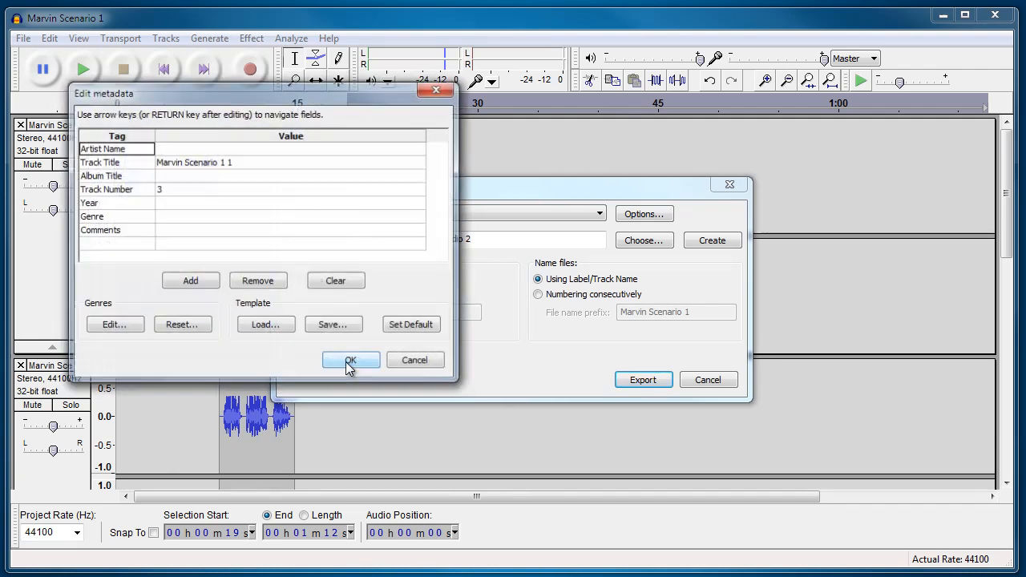
{"action": "left_click", "coordinate": [350, 359]}
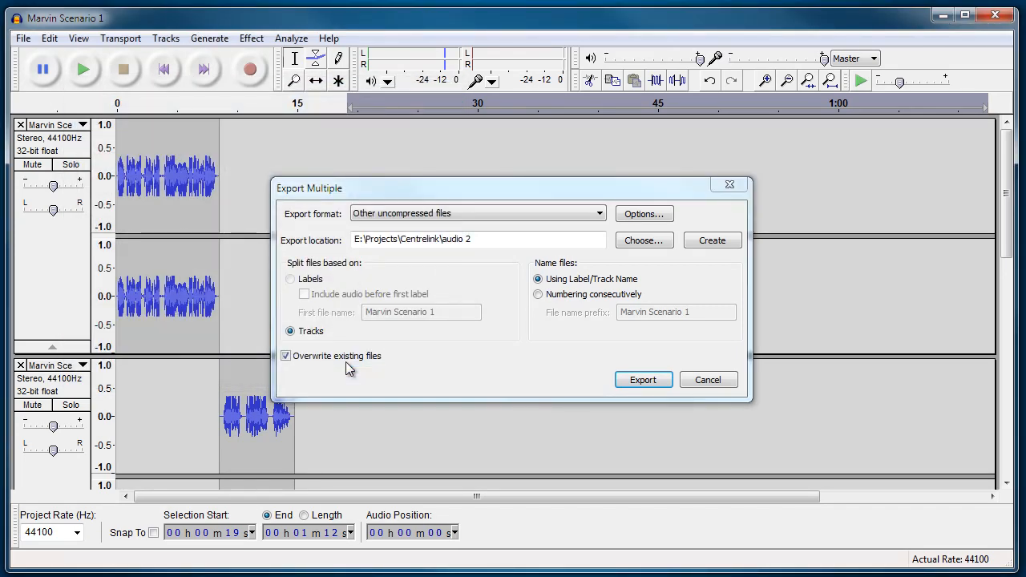
{"action": "left_click", "coordinate": [643, 379]}
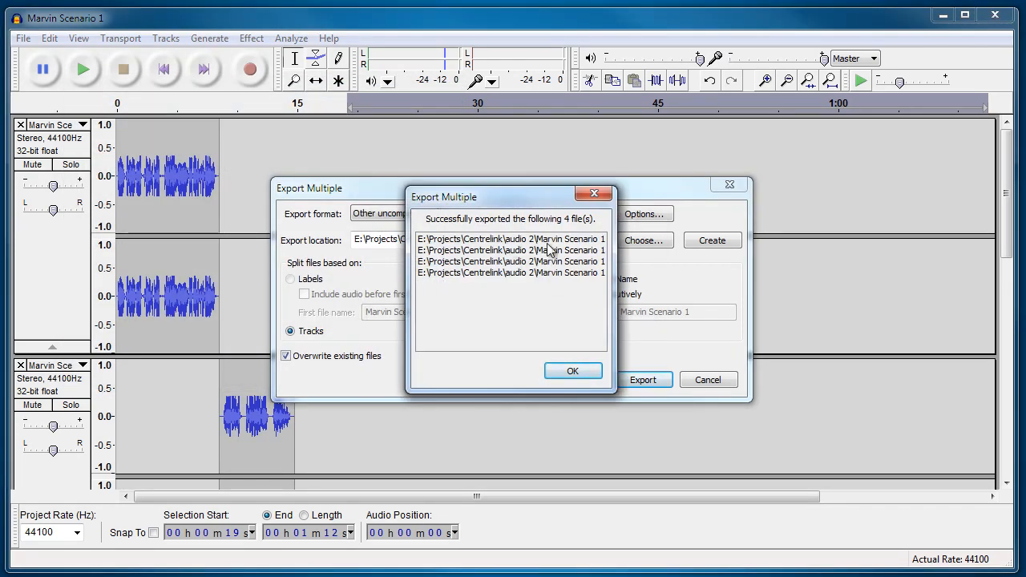
{"action": "left_click", "coordinate": [573, 370]}
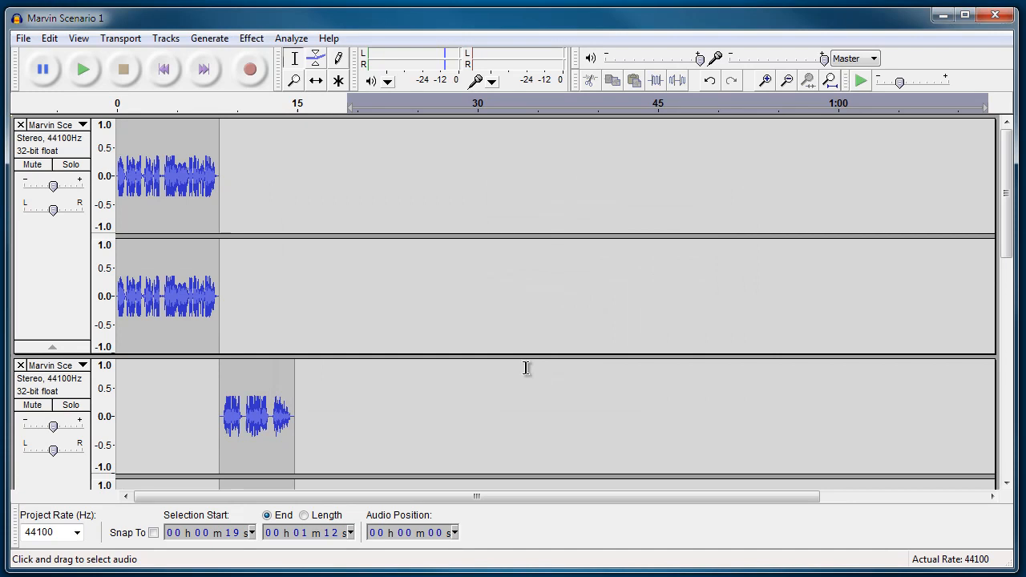
{"action": "mouse_move", "coordinate": [393, 314]}
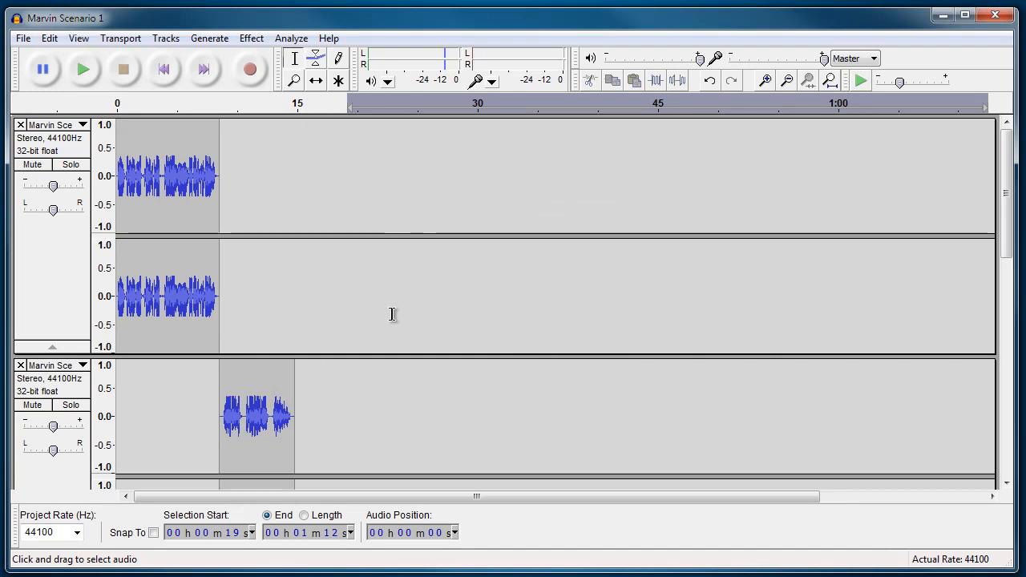
{"action": "mouse_move", "coordinate": [351, 298]}
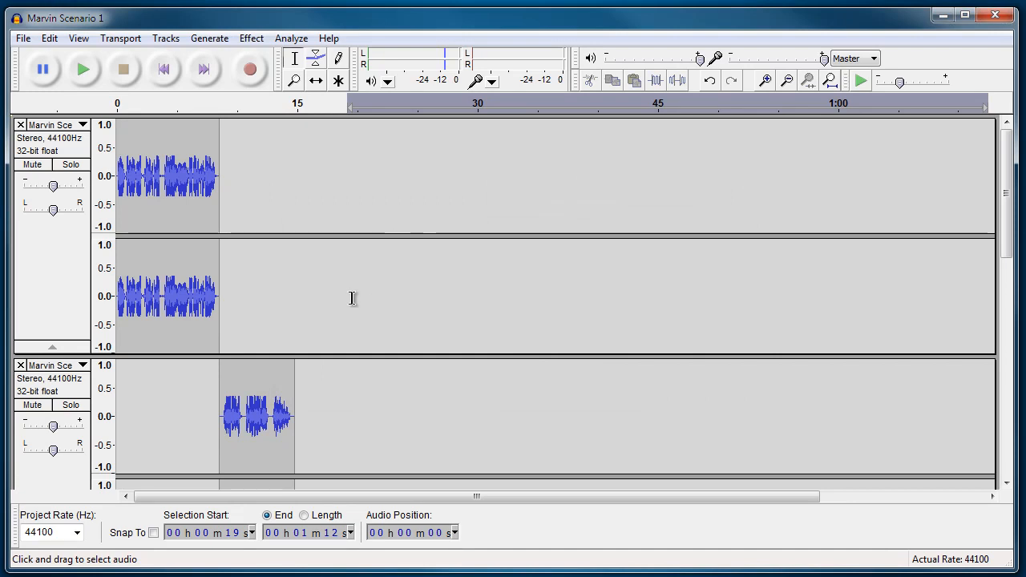